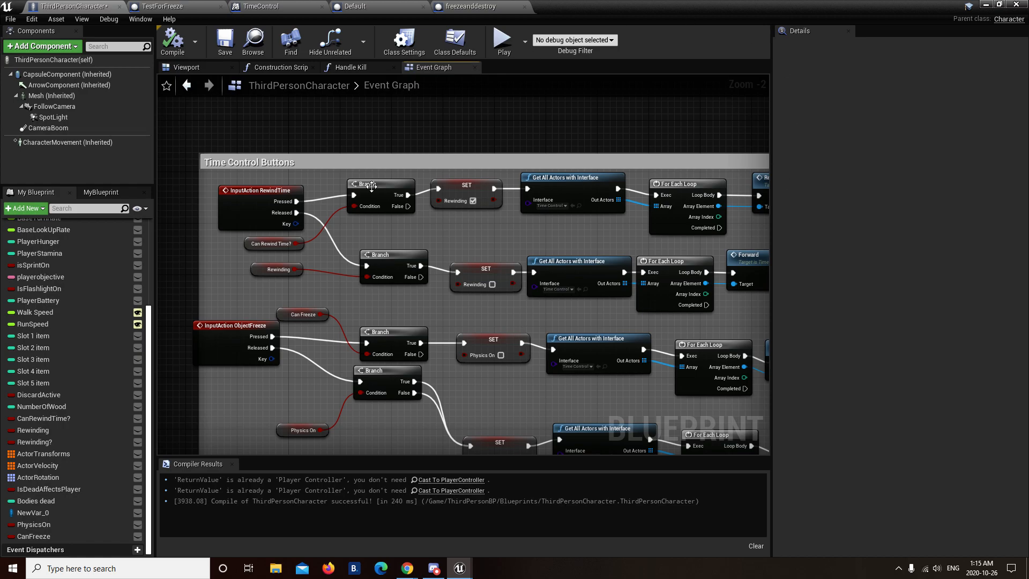
mouse_move(164, 7)
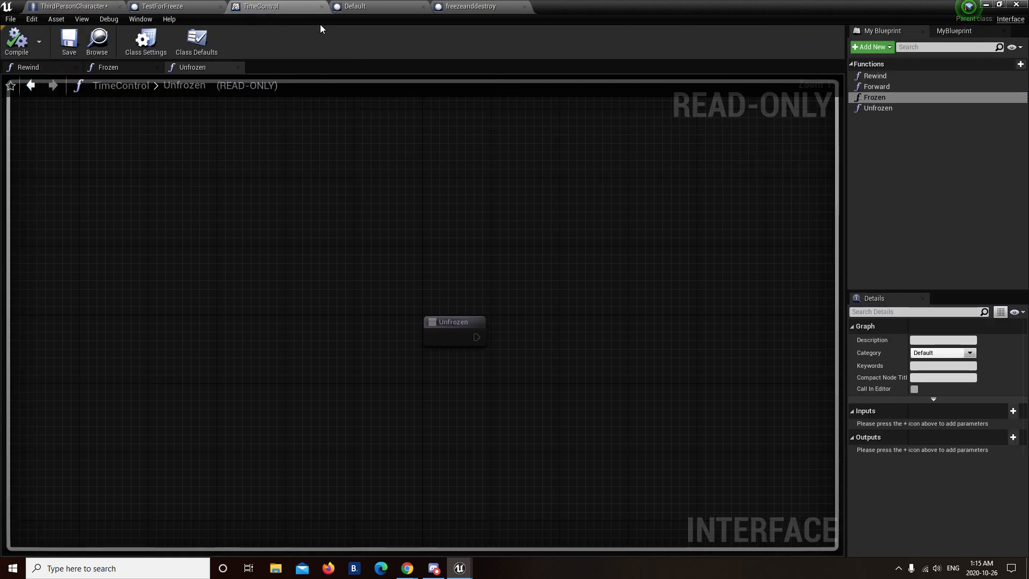
Review the character's Handle Kill function graph, then view its empty Construction Script.
left_click(72, 6)
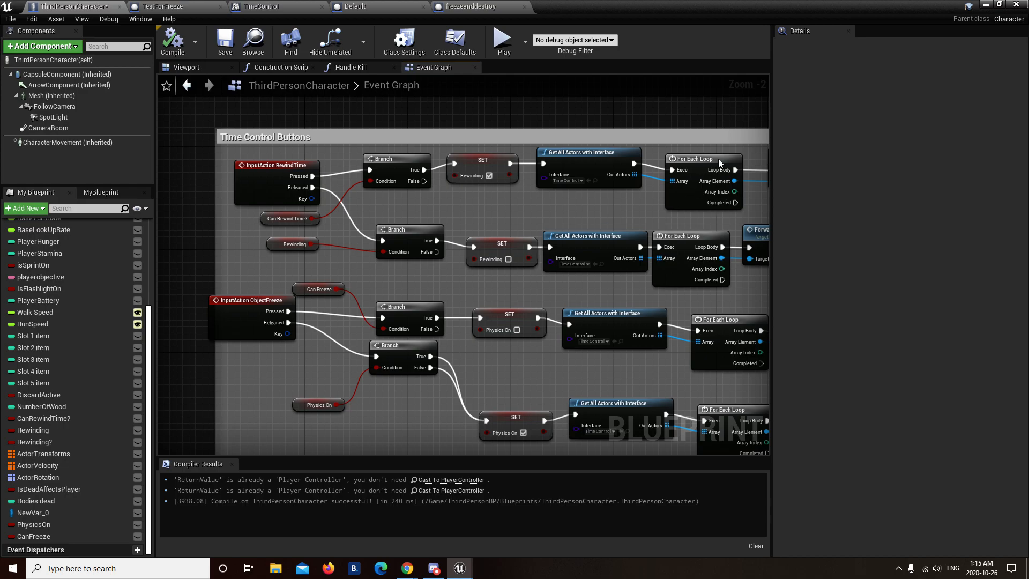
left_click(356, 66)
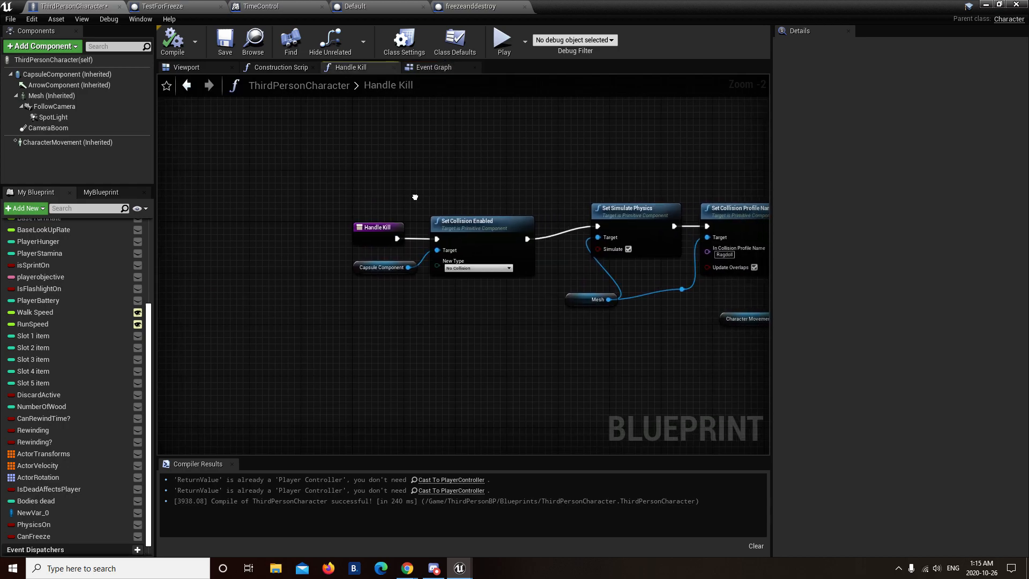
left_click(280, 67)
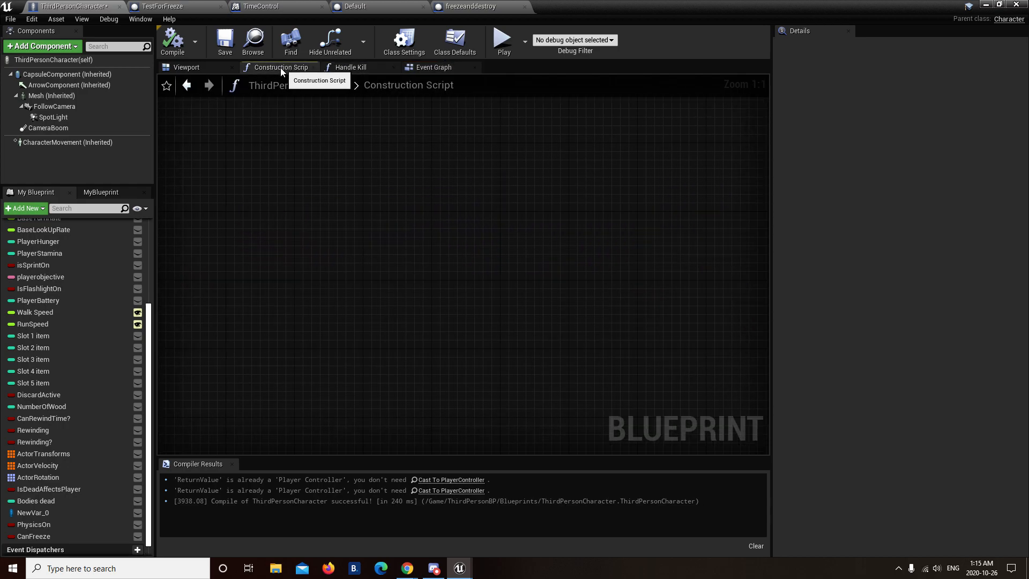
Review the Default actor's rewind event graph, then bring up the TestForFreeze Blueprint.
left_click(359, 6)
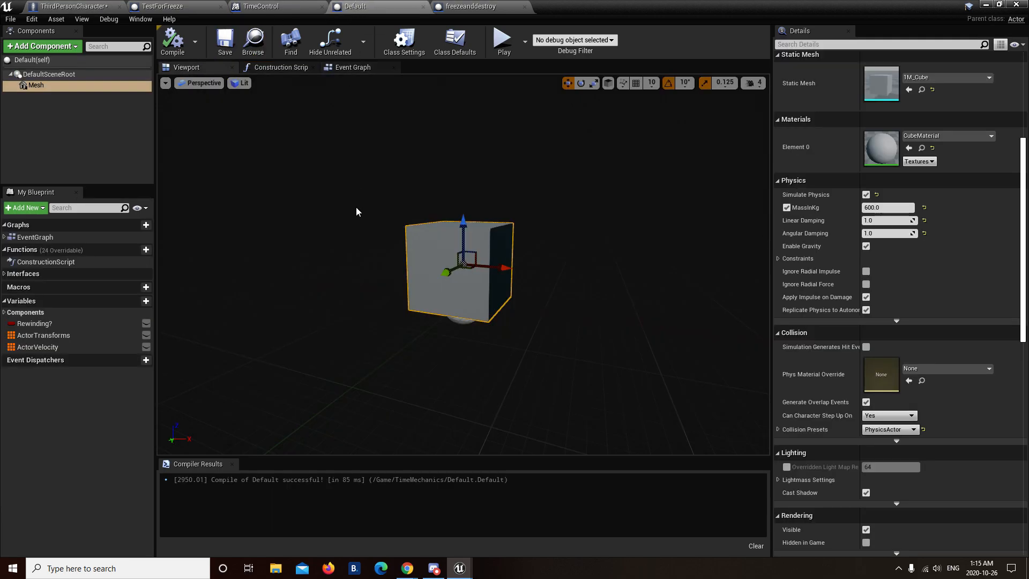
left_click(353, 67)
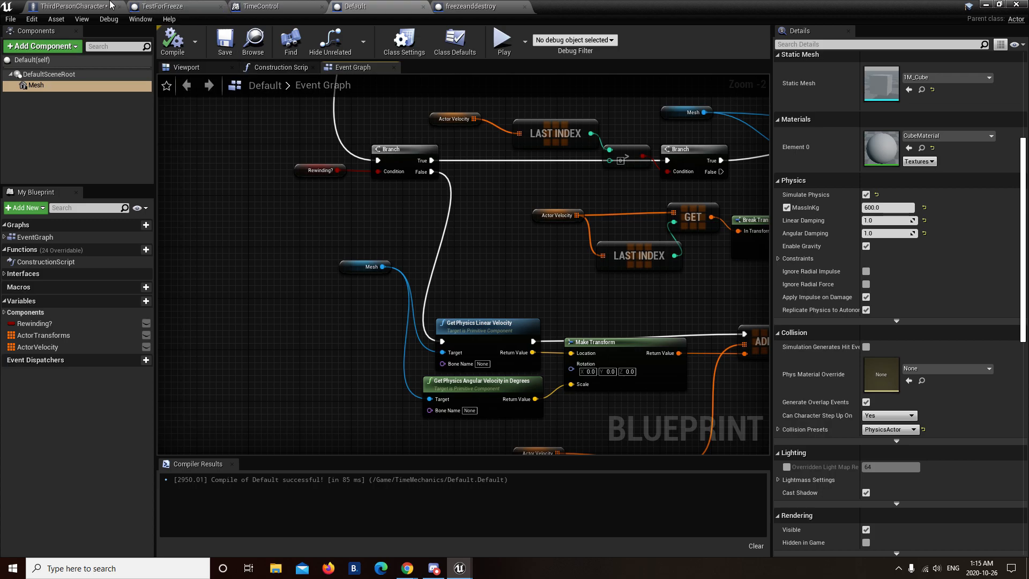
left_click(157, 6)
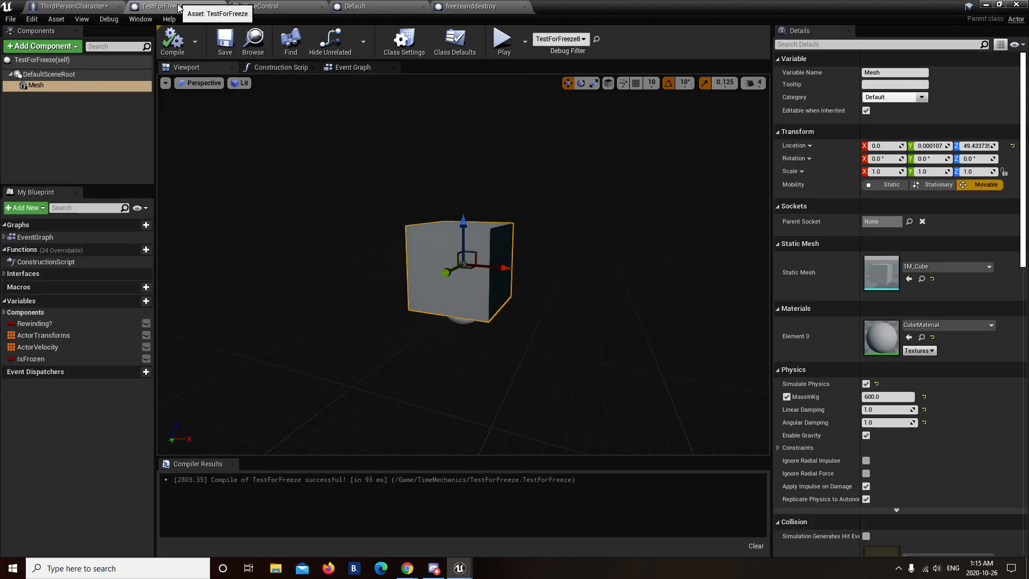
mouse_move(503, 39)
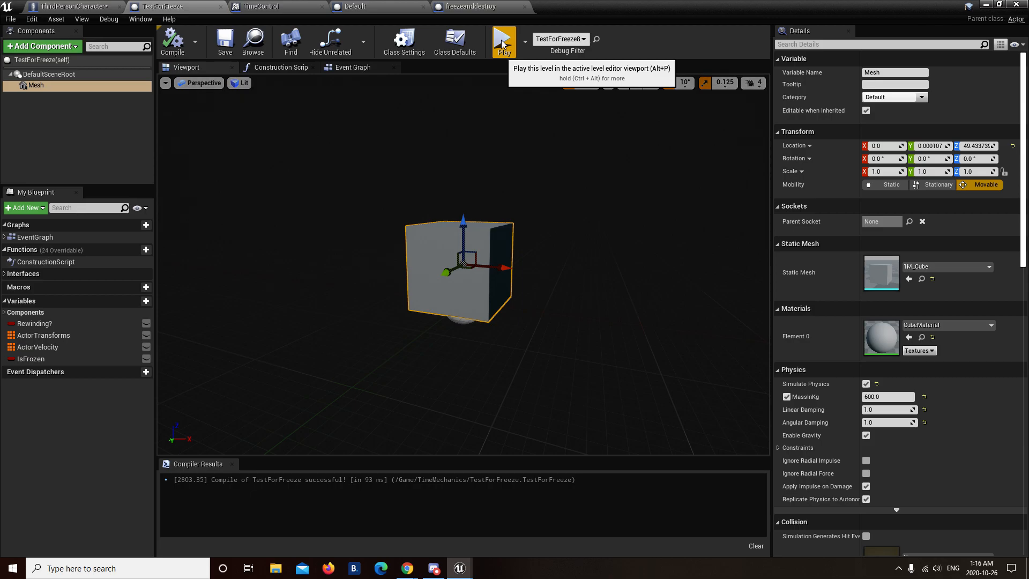
left_click(503, 41)
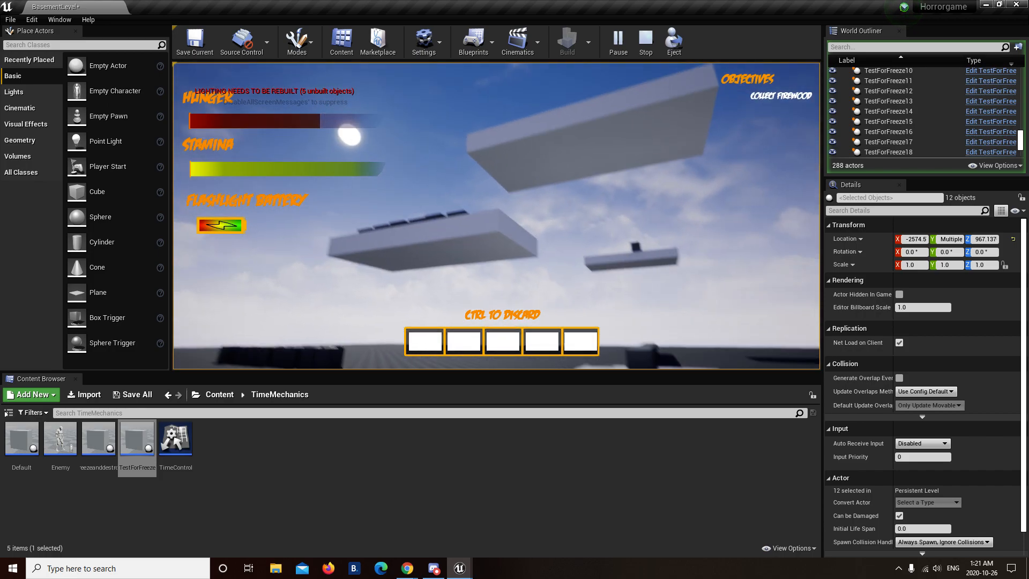
left_click(644, 42)
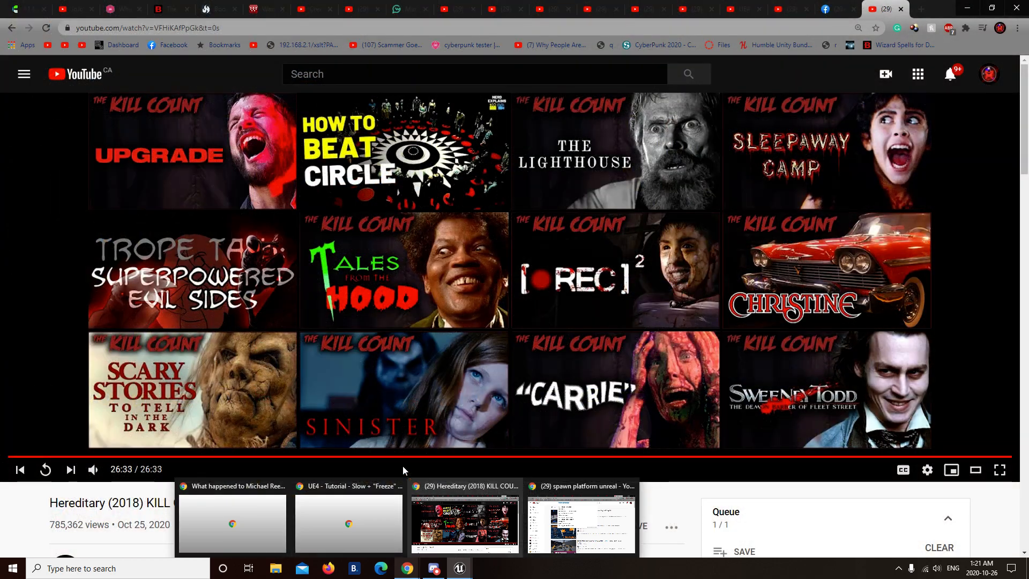
left_click(459, 568)
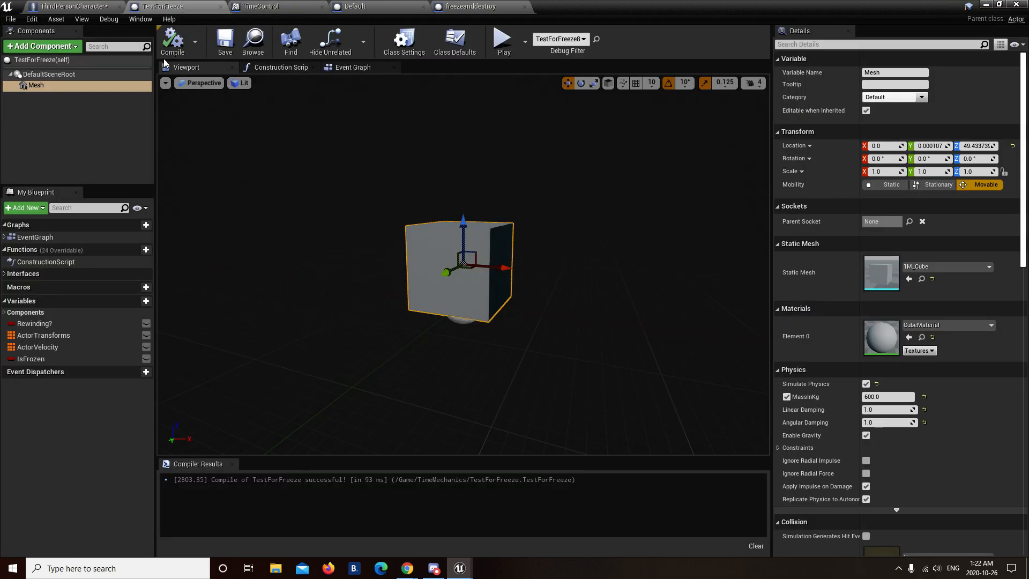
left_click(353, 67)
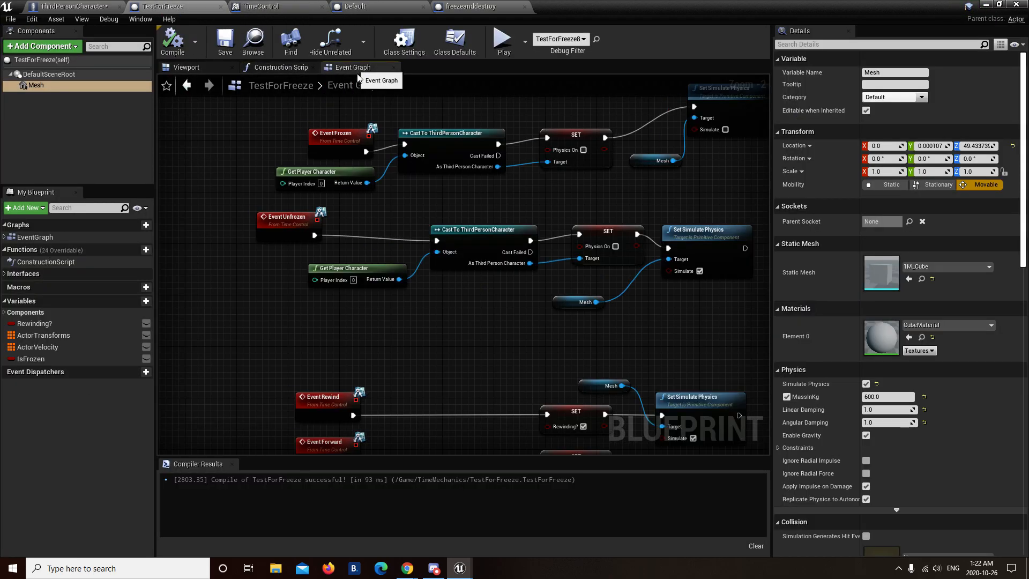
scroll("down", 3)
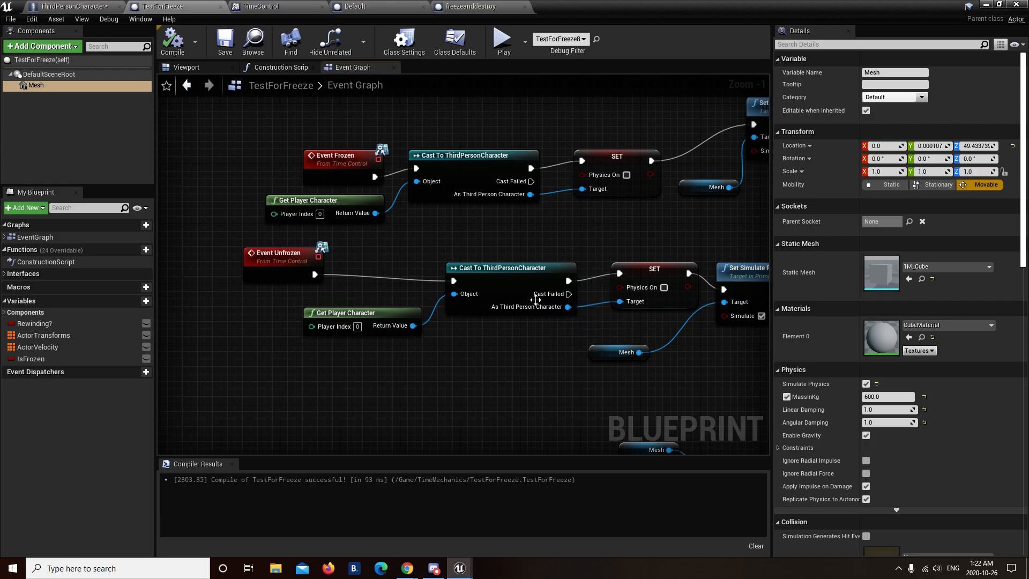
mouse_move(453, 256)
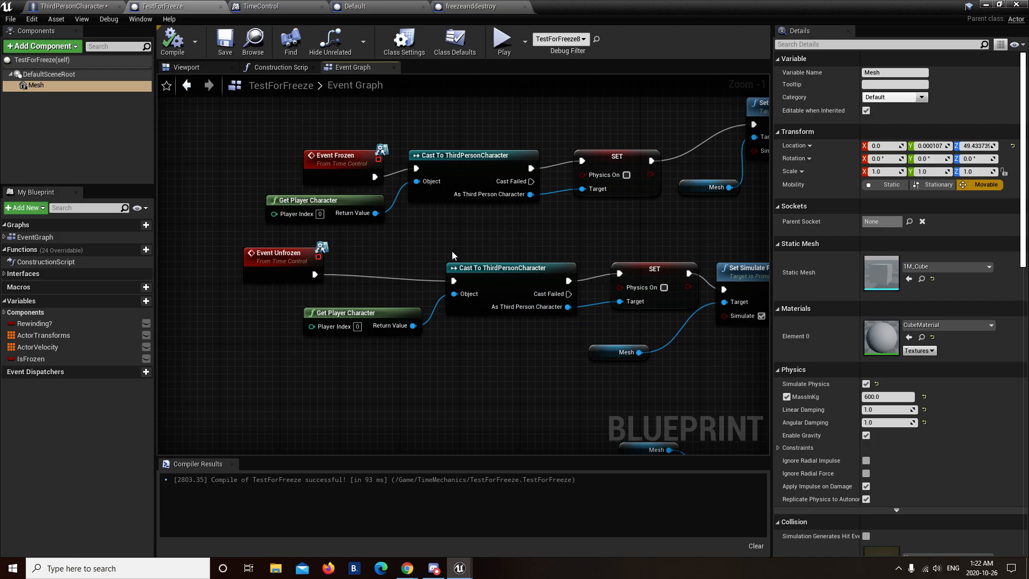
mouse_move(586, 241)
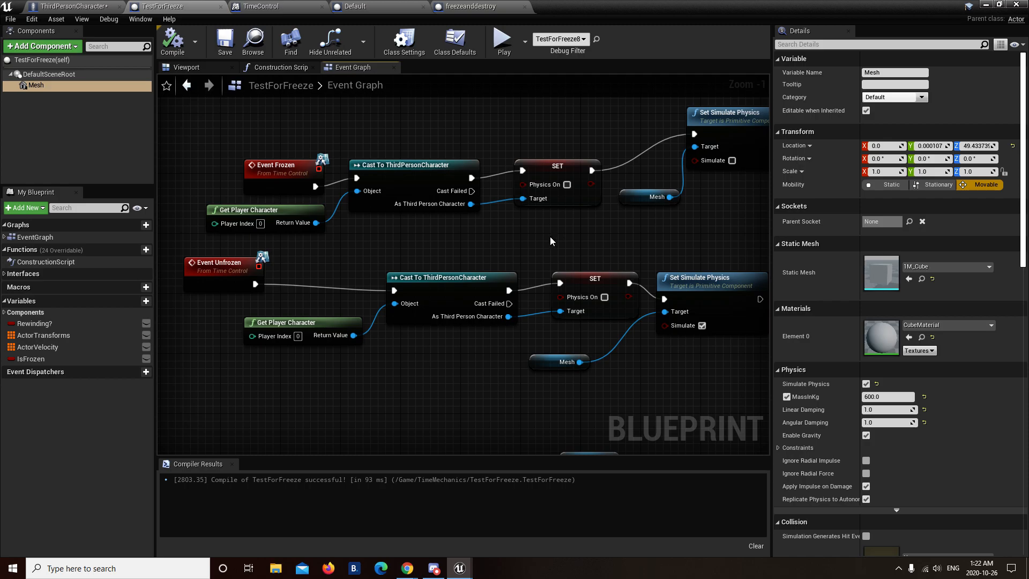
mouse_move(447, 346)
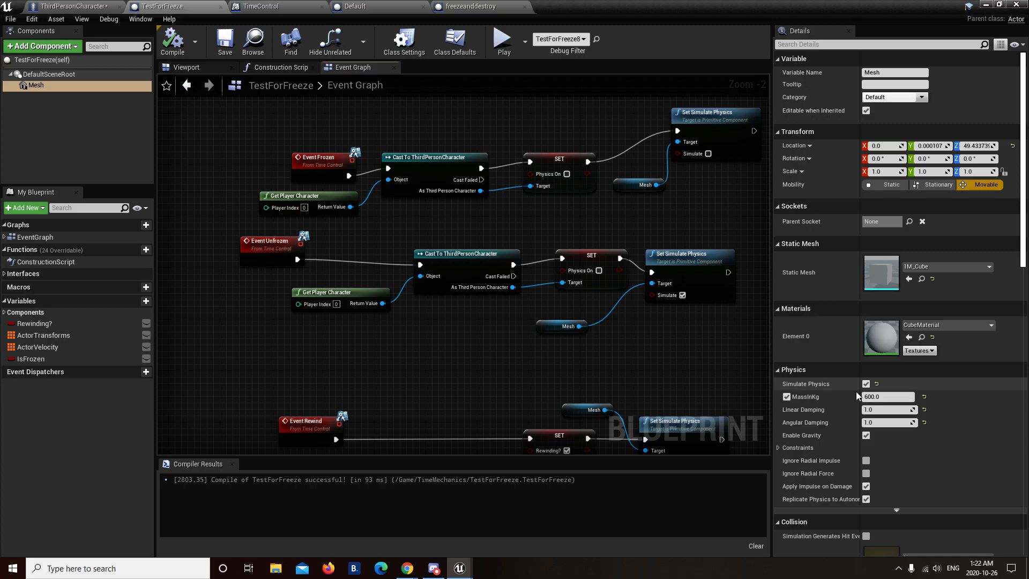
mouse_move(980, 184)
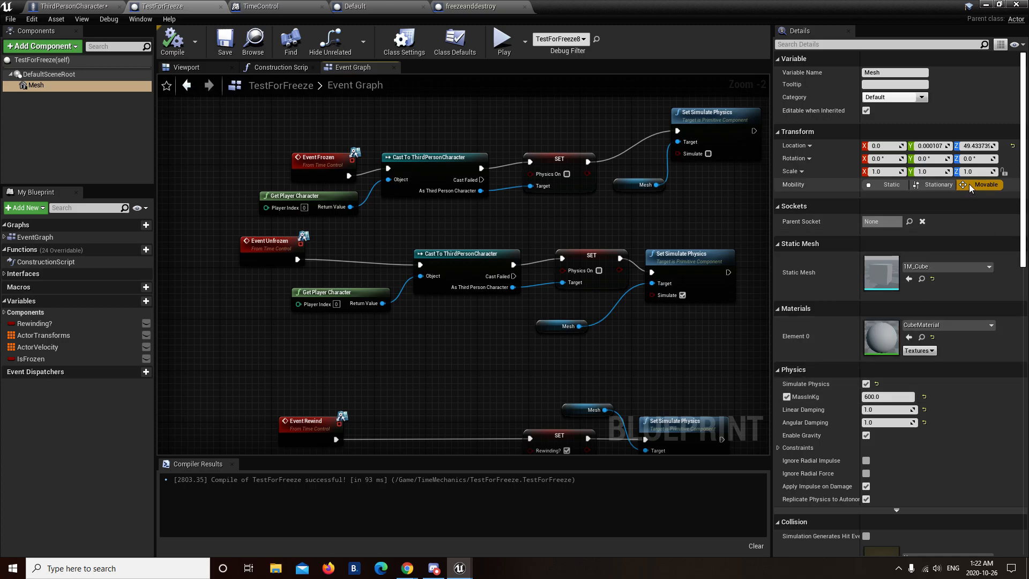
left_click(886, 185)
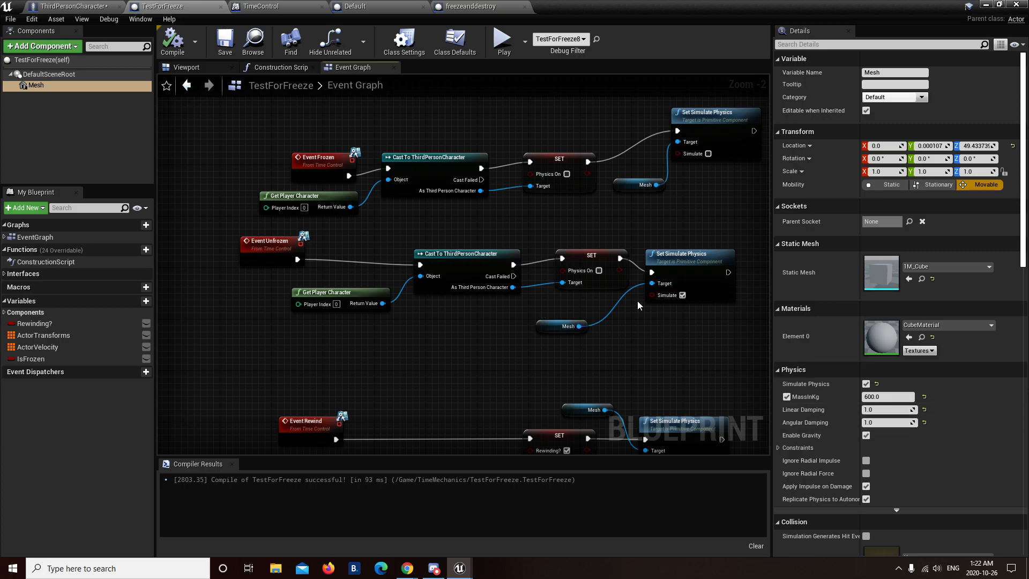
mouse_move(683, 295)
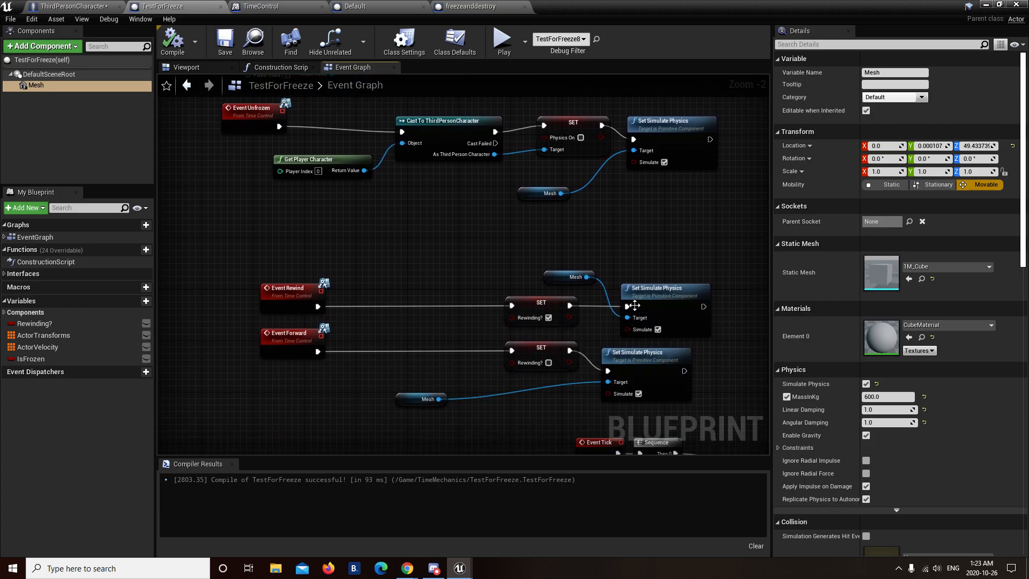
mouse_move(630, 271)
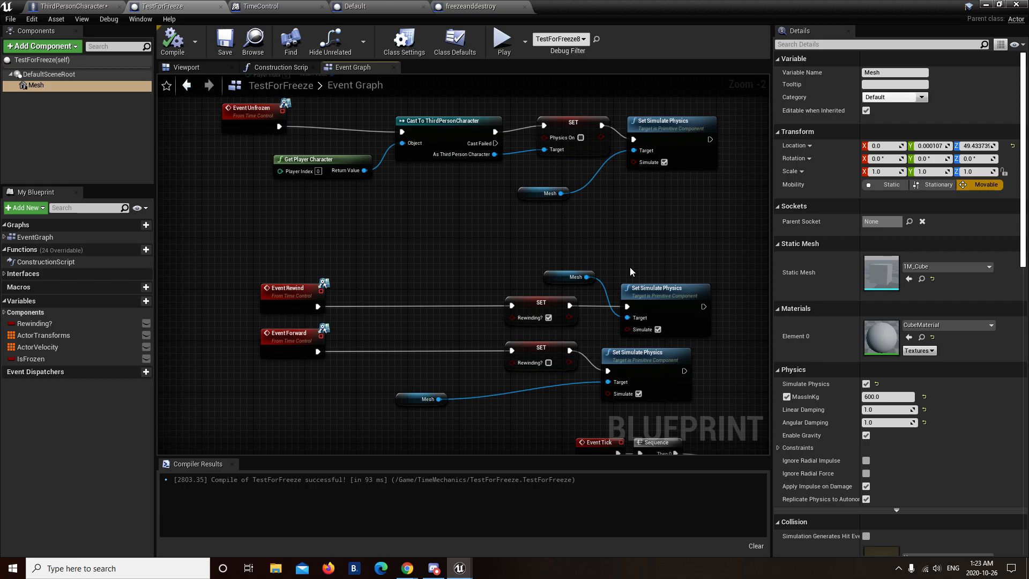
mouse_move(557, 19)
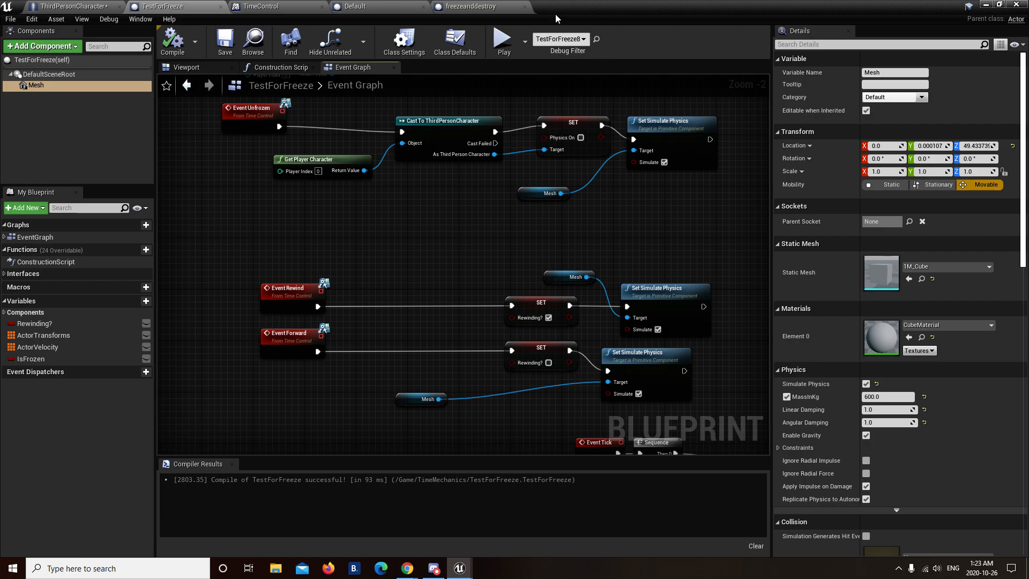
Start a new play session from the toolbar to replicate the bug.
left_click(502, 37)
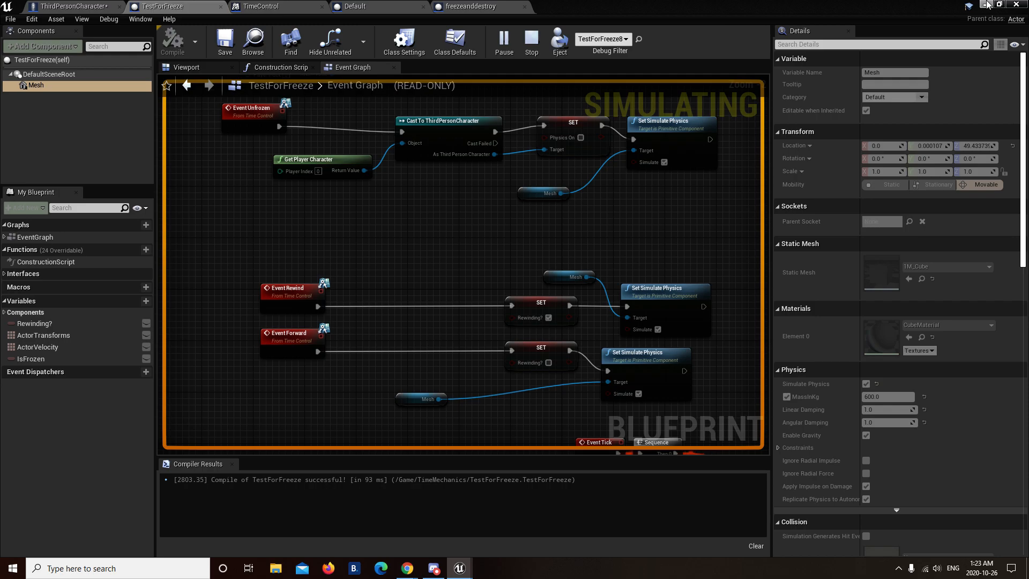